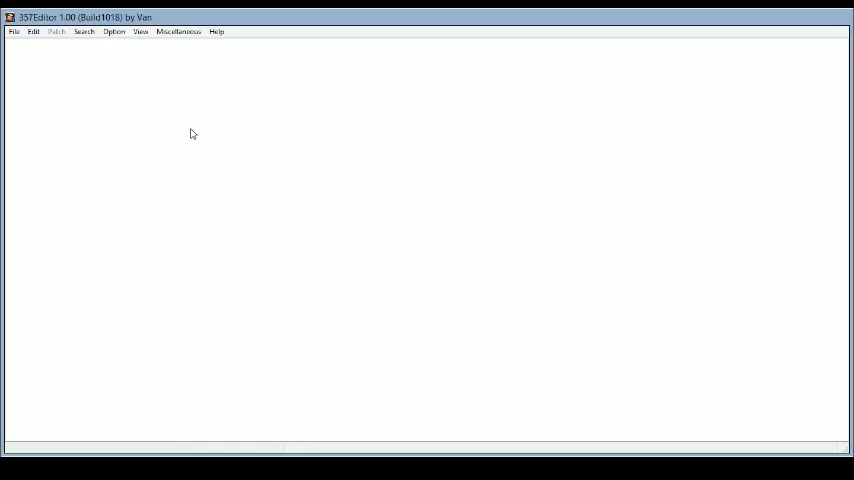
mouse_move(20, 48)
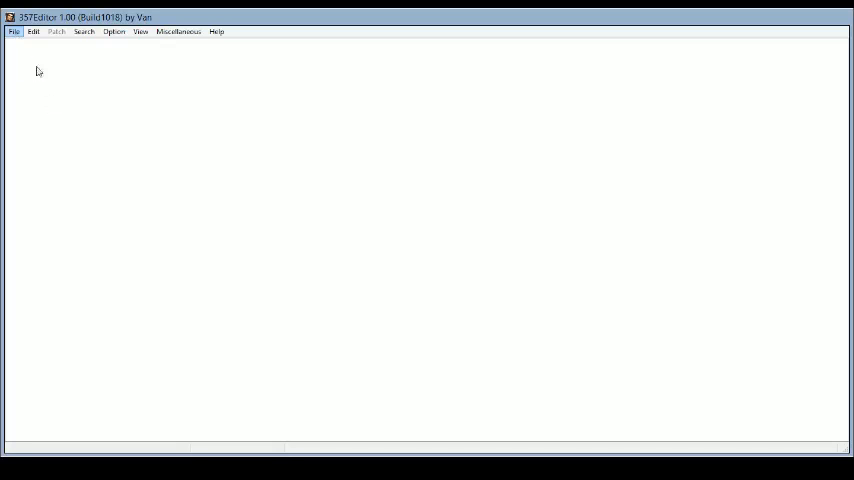
mouse_move(68, 106)
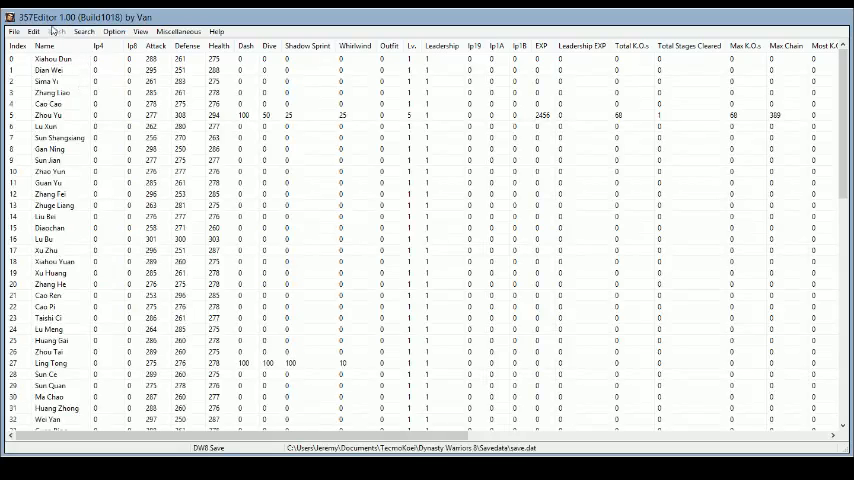
Step: Scroll down the officer stats table to review the listed officers
scroll(down, 3)
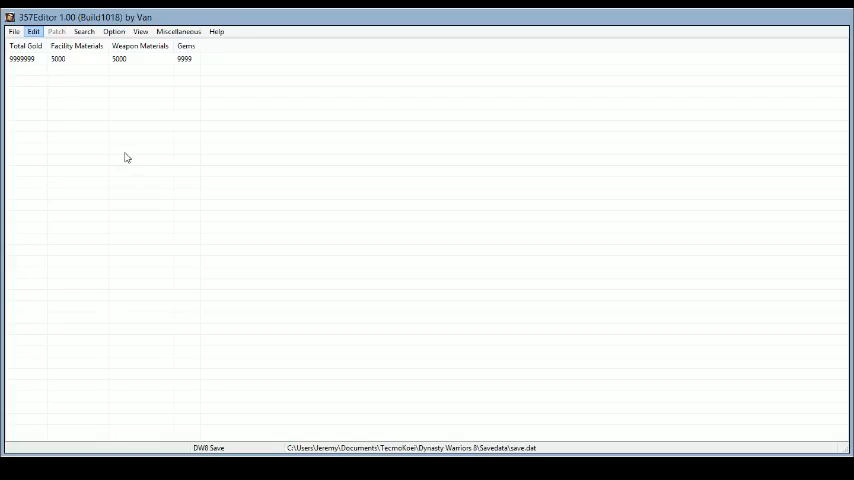
mouse_move(274, 276)
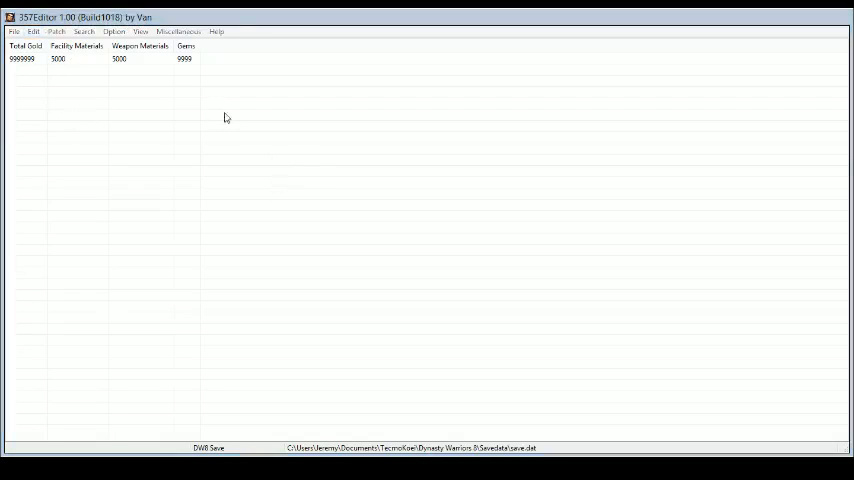
mouse_move(466, 156)
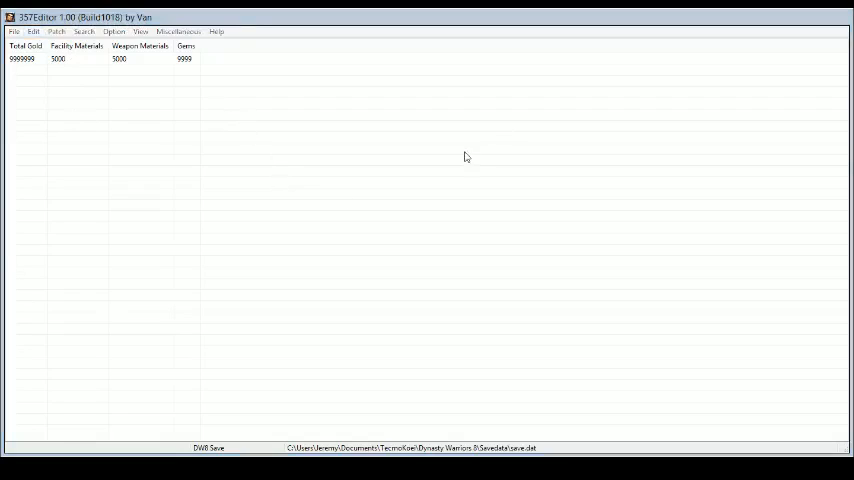
mouse_move(528, 154)
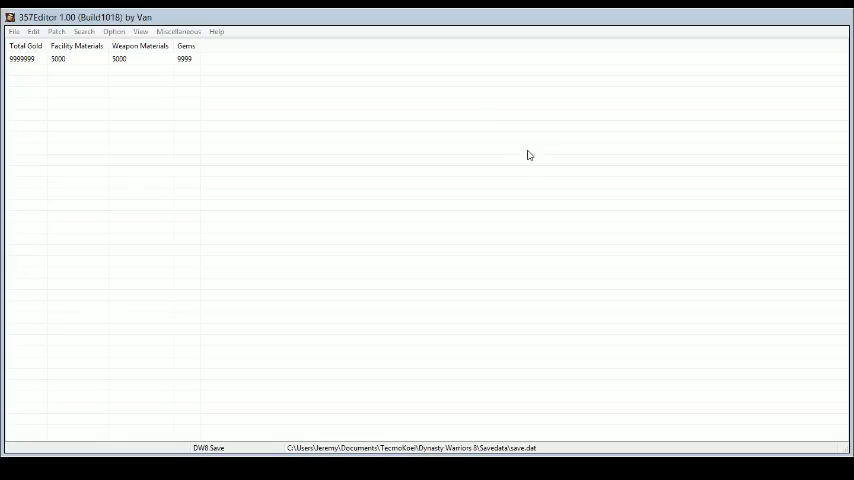
mouse_move(574, 154)
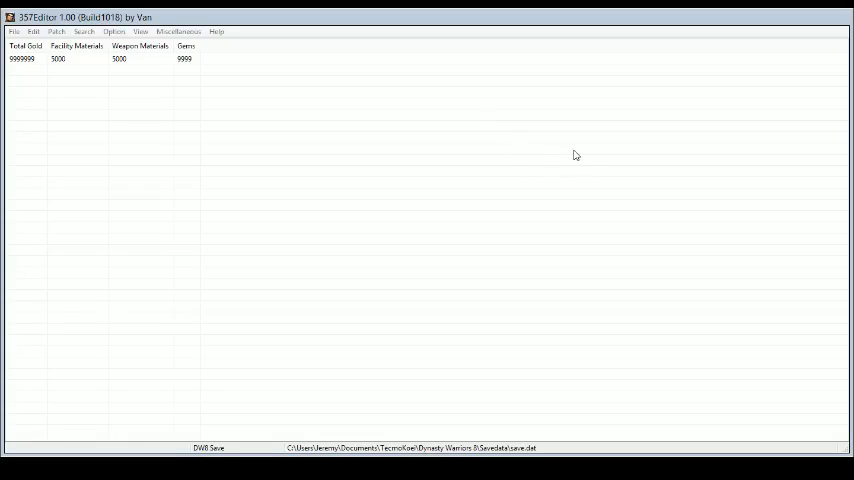
mouse_move(348, 184)
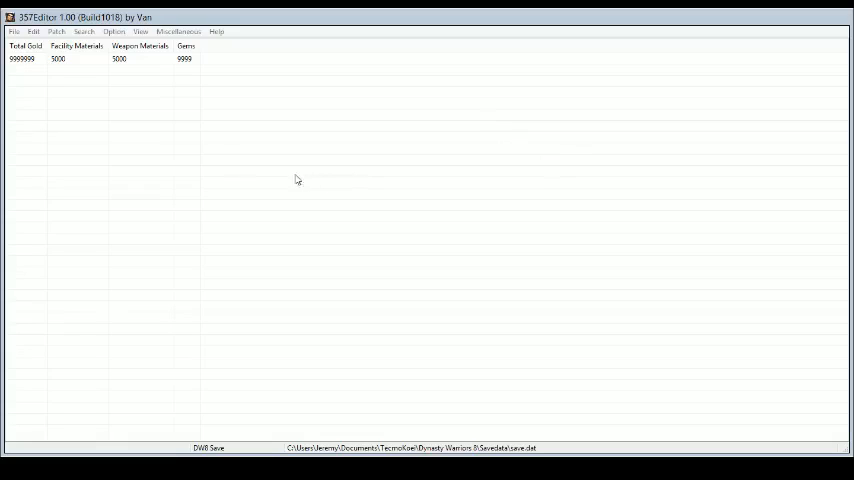
mouse_move(584, 116)
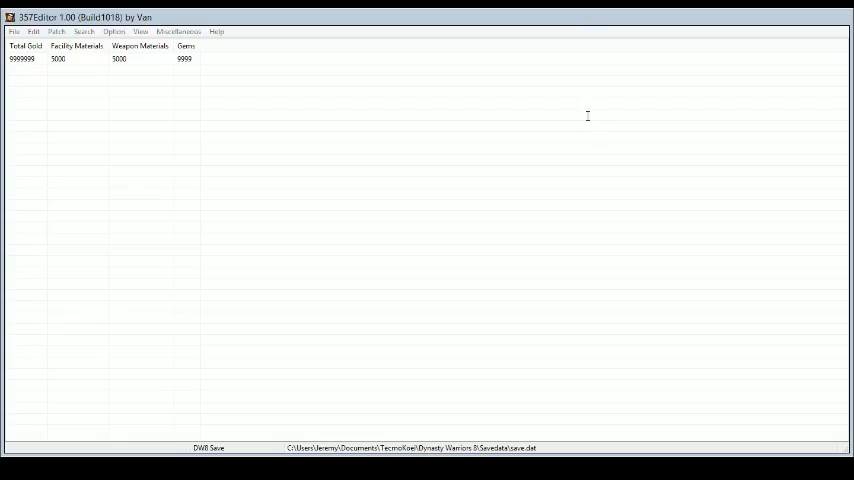
mouse_move(288, 164)
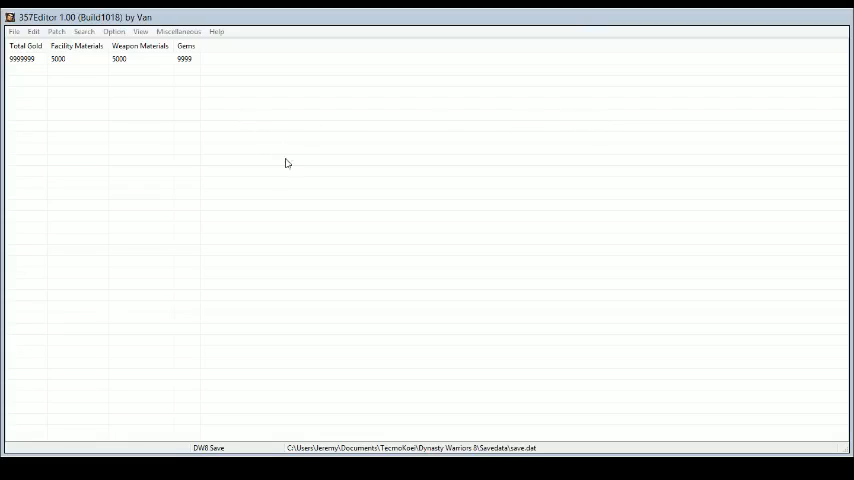
mouse_move(312, 244)
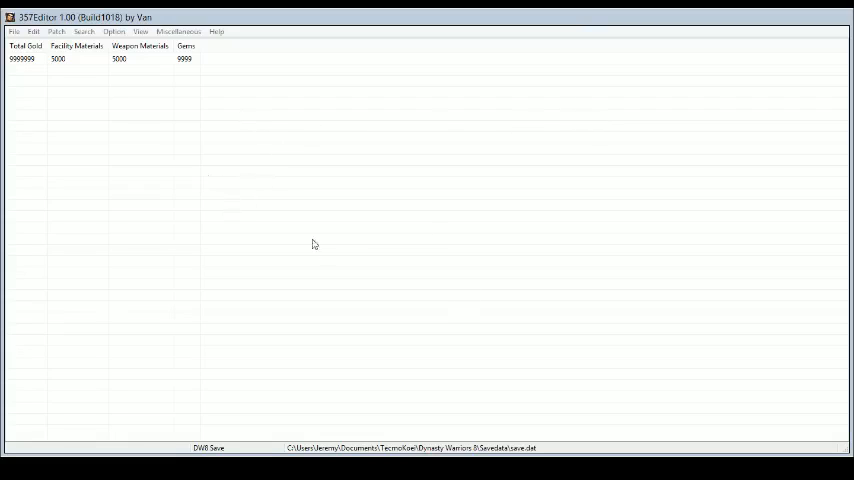
mouse_move(504, 228)
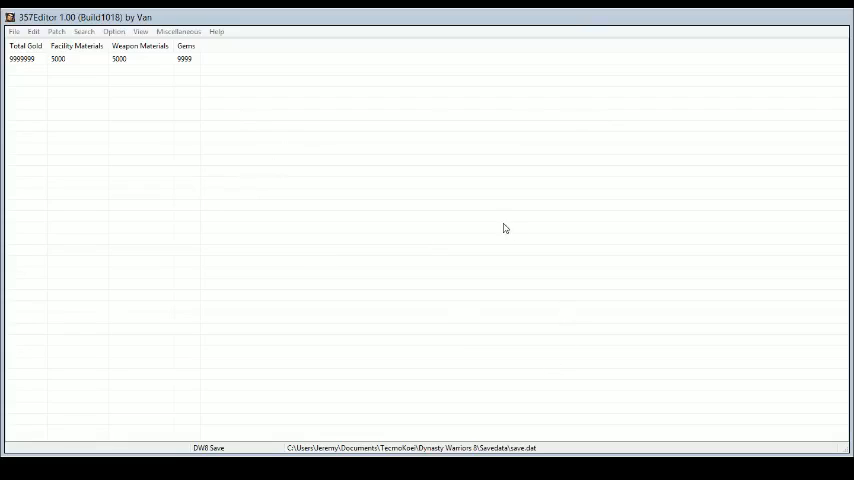
mouse_move(440, 264)
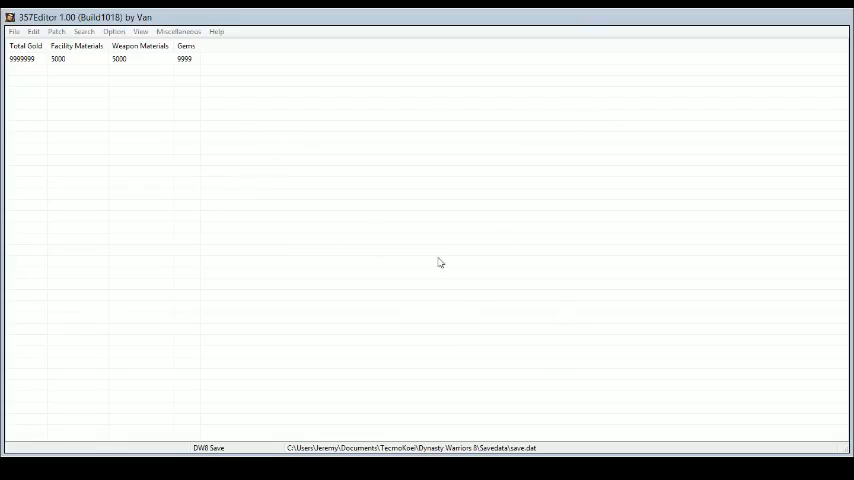
mouse_move(380, 196)
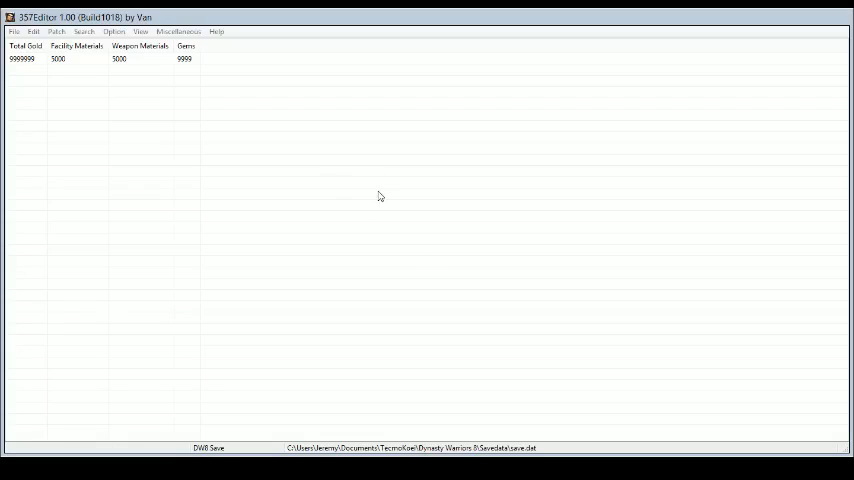
mouse_move(504, 192)
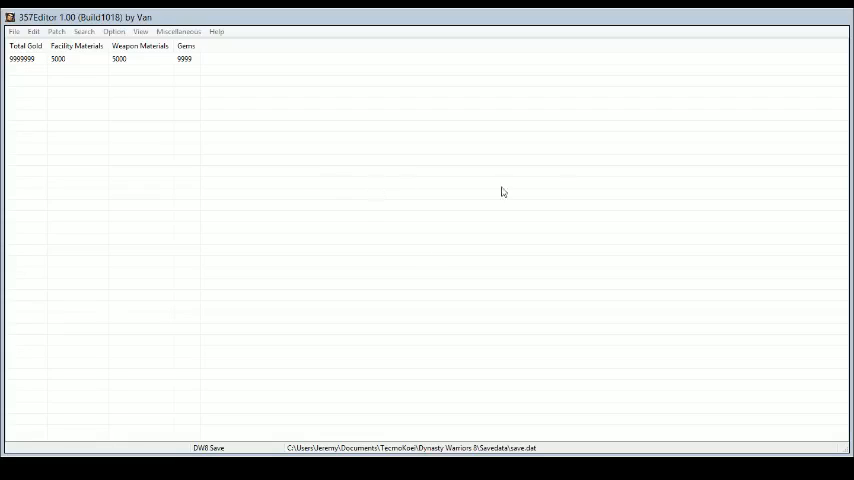
mouse_move(564, 192)
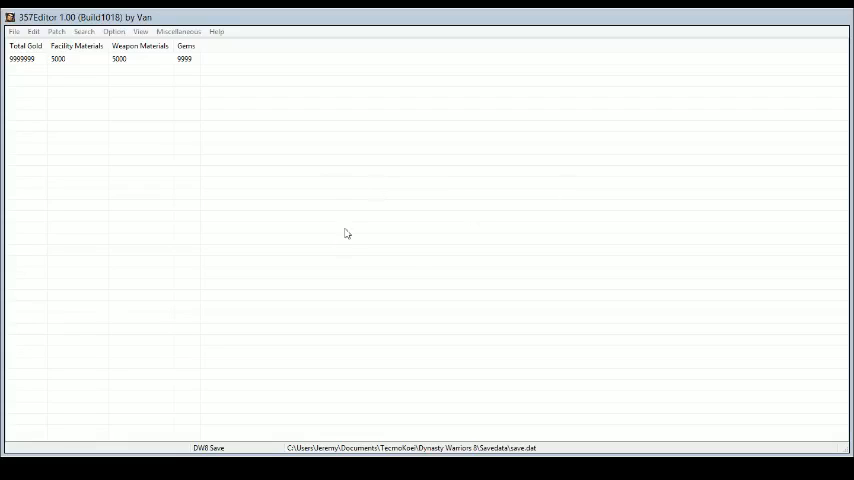
mouse_move(392, 366)
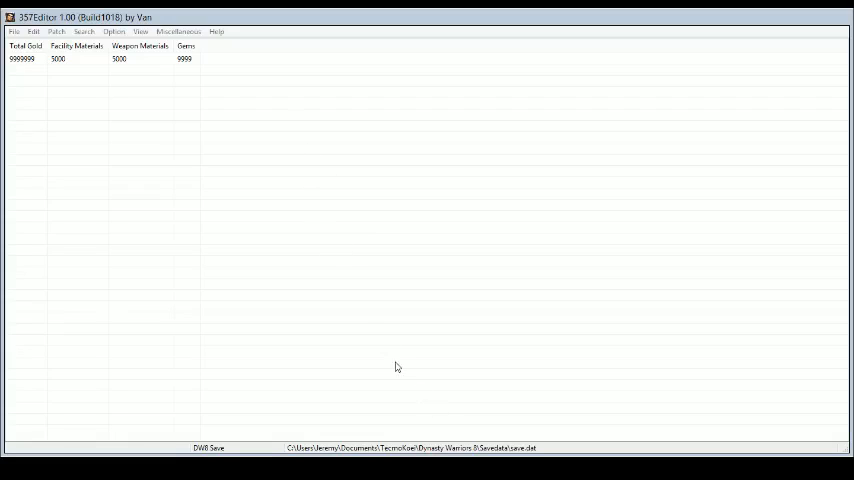
click(58, 62)
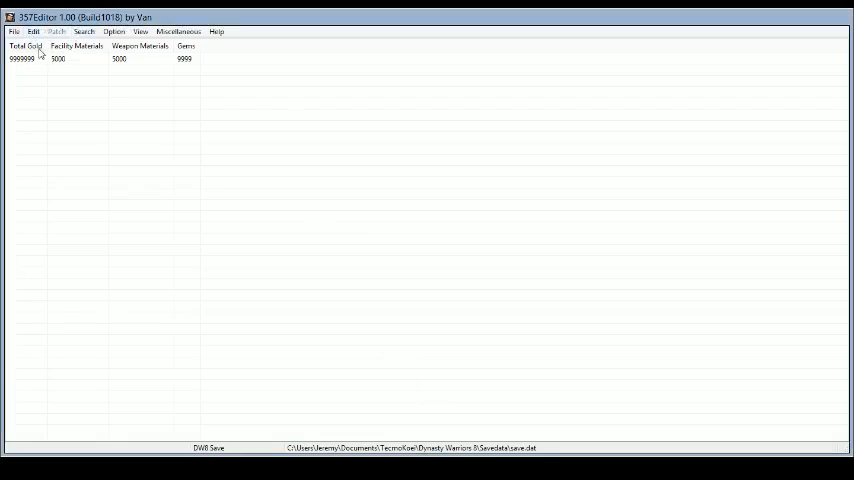
mouse_move(64, 72)
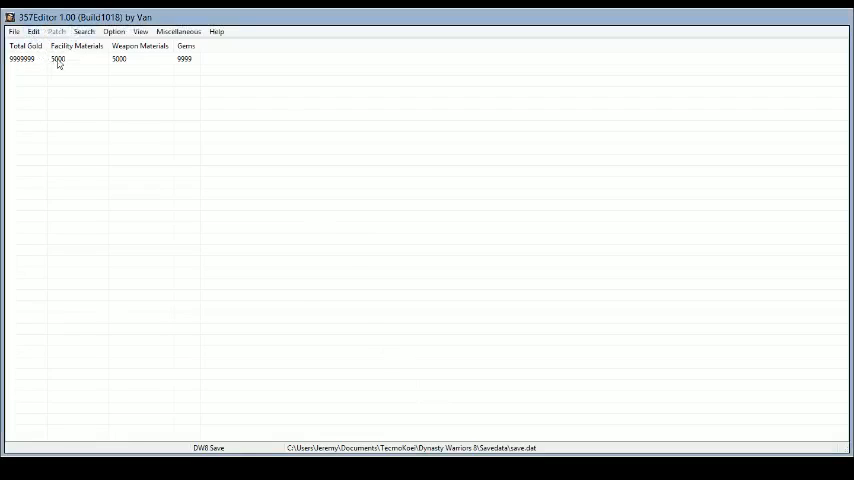
mouse_move(78, 62)
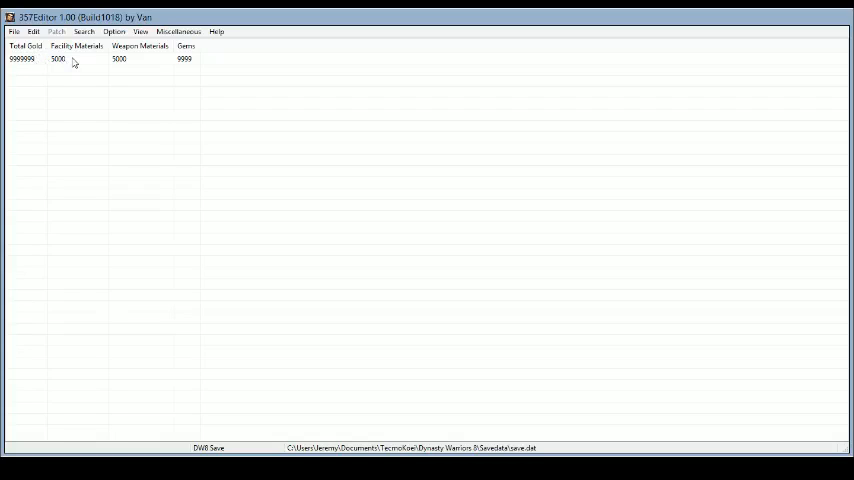
mouse_move(80, 64)
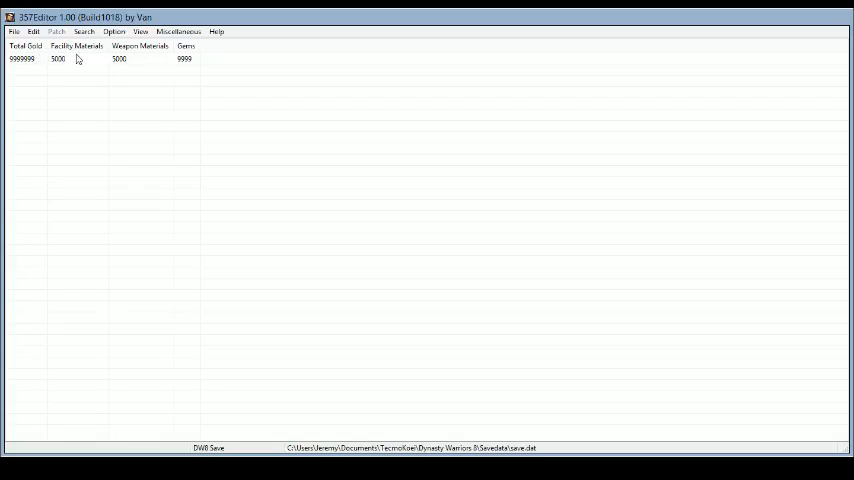
mouse_move(144, 62)
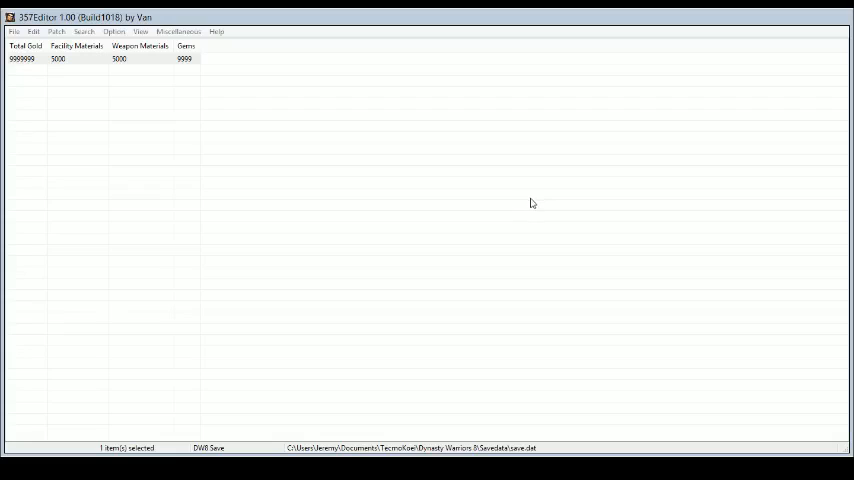
mouse_move(392, 220)
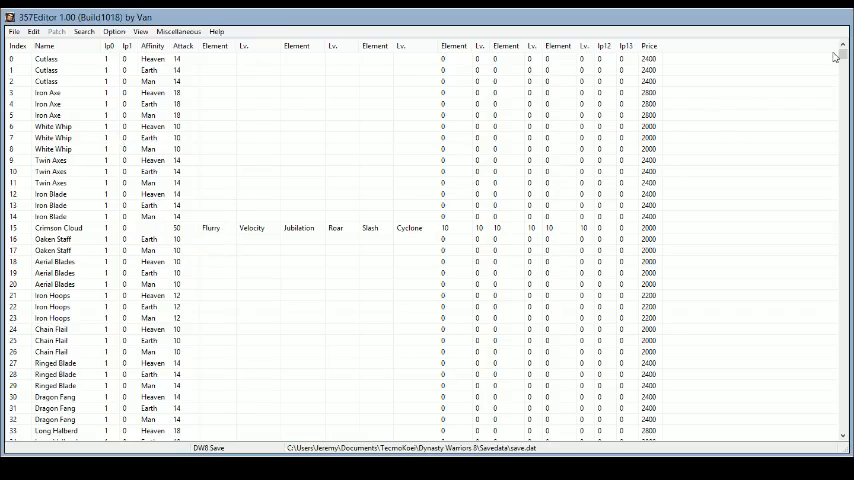
scroll(down, 3)
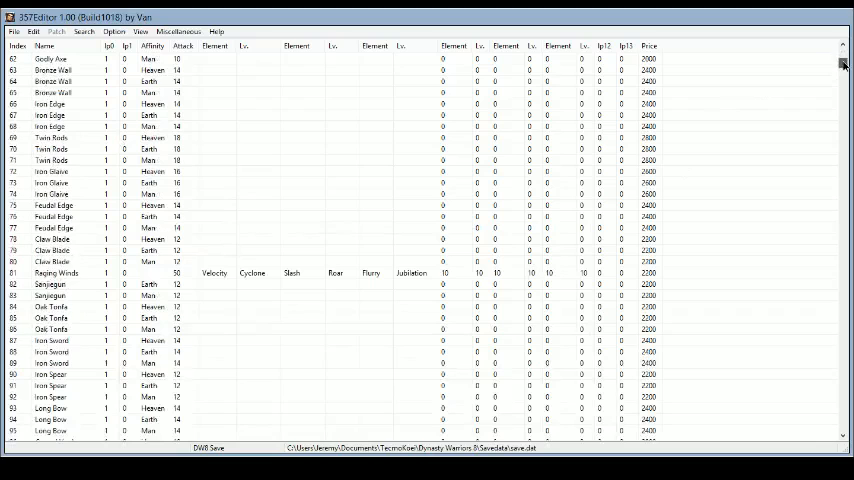
scroll(down, 3)
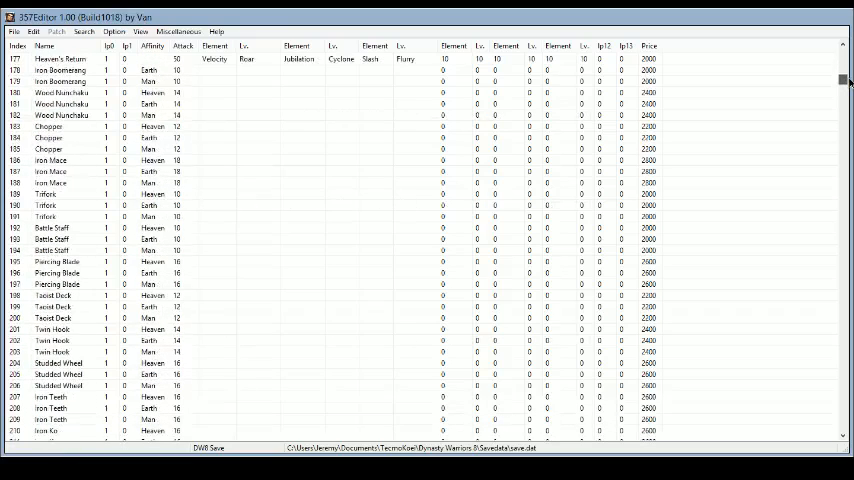
scroll(down, 3)
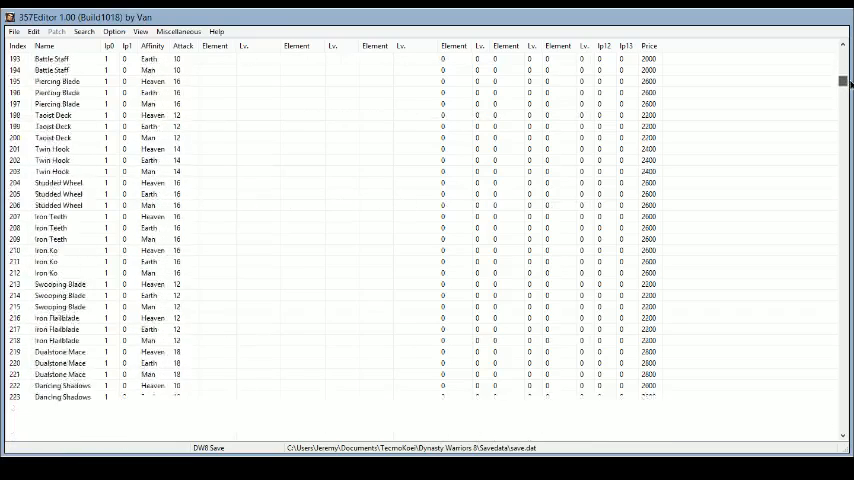
scroll(down, 3)
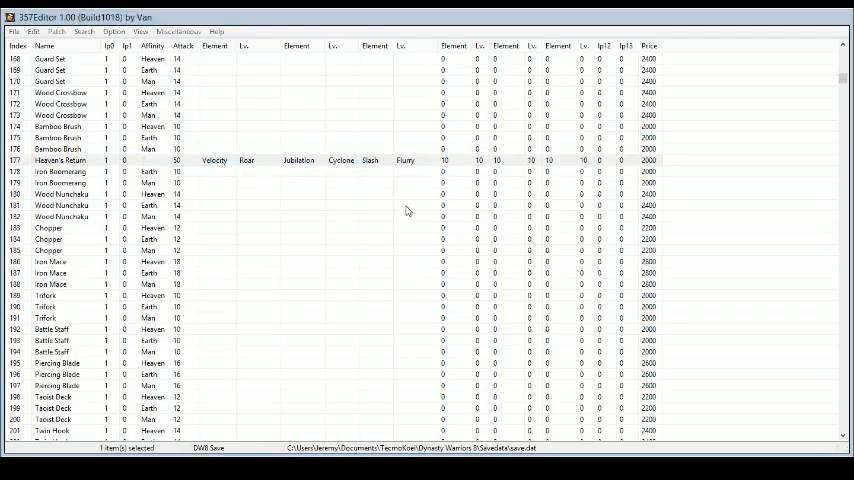
mouse_move(420, 208)
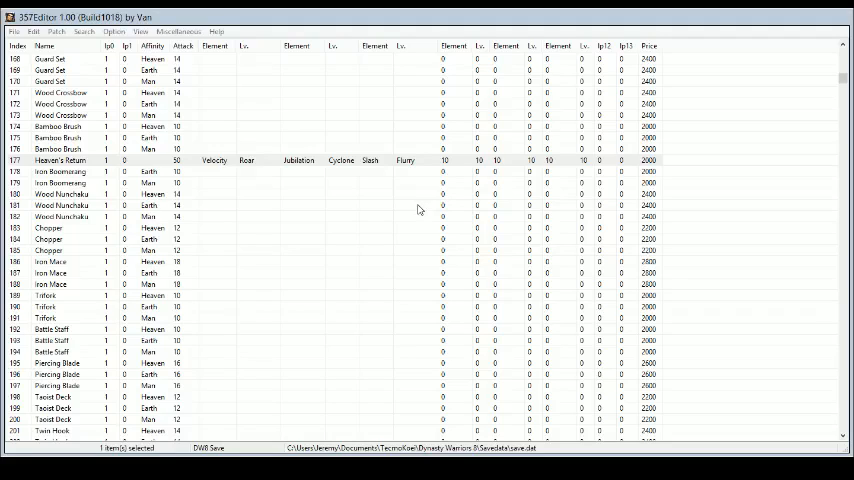
mouse_move(312, 228)
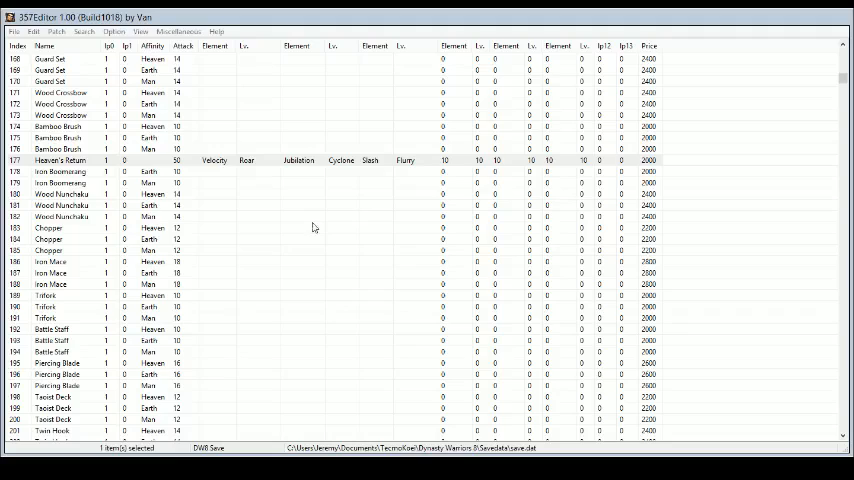
mouse_move(308, 260)
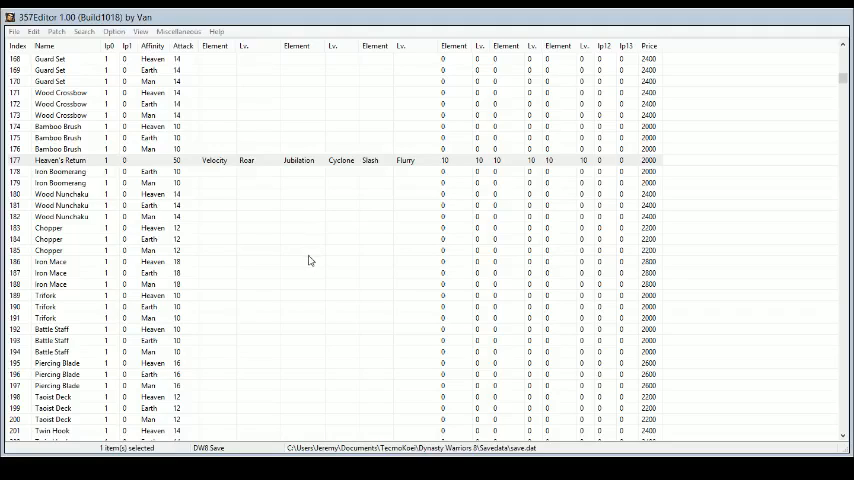
mouse_move(308, 254)
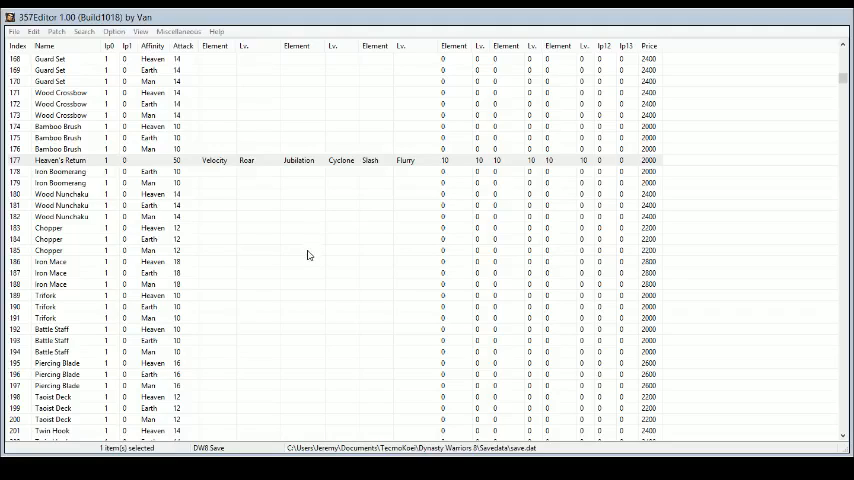
mouse_move(312, 262)
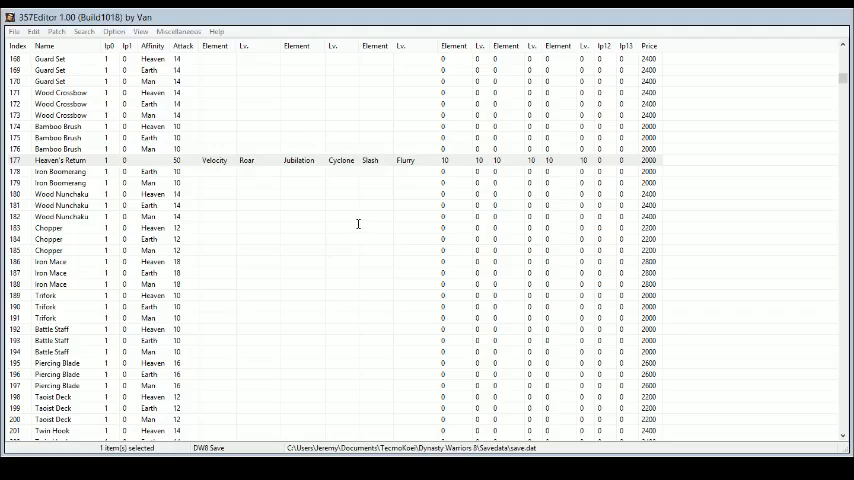
mouse_move(356, 222)
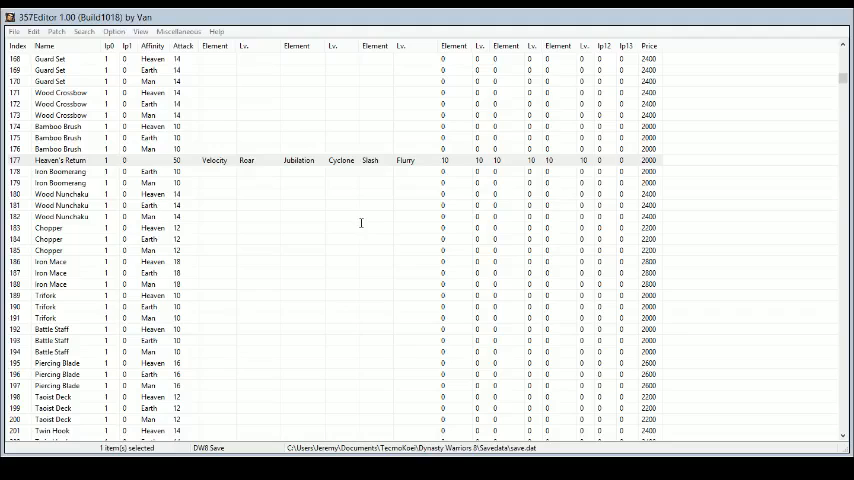
mouse_move(354, 220)
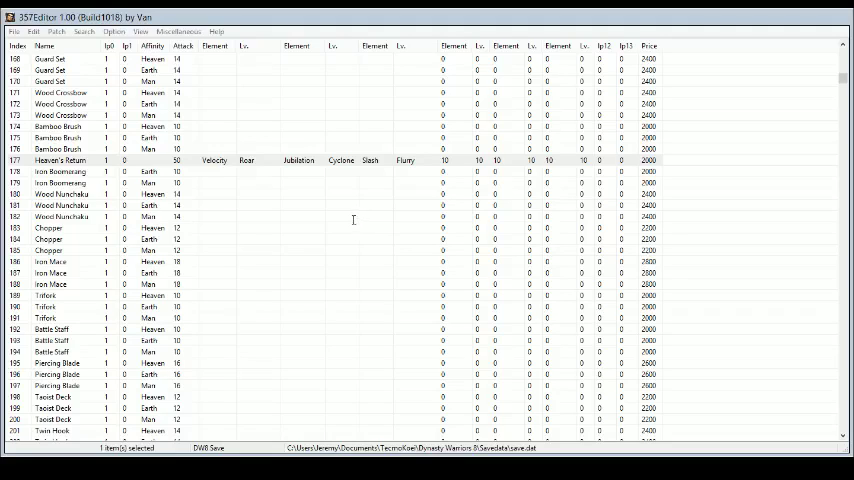
mouse_move(360, 224)
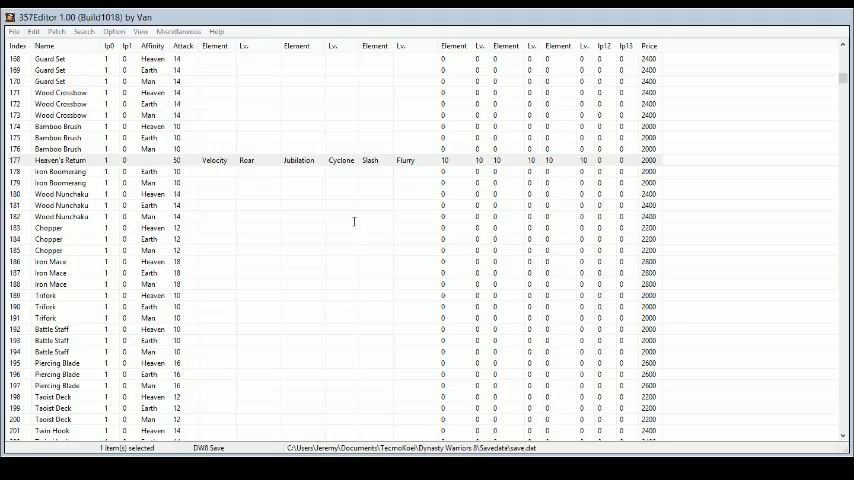
mouse_move(356, 220)
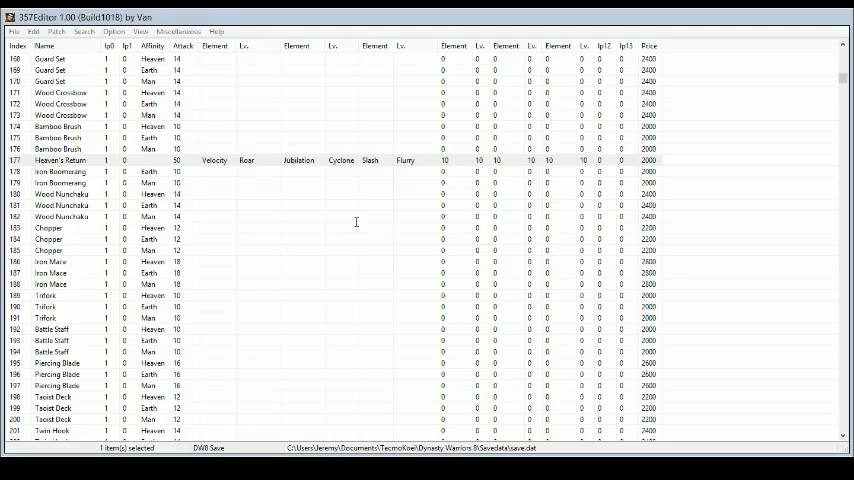
mouse_move(336, 240)
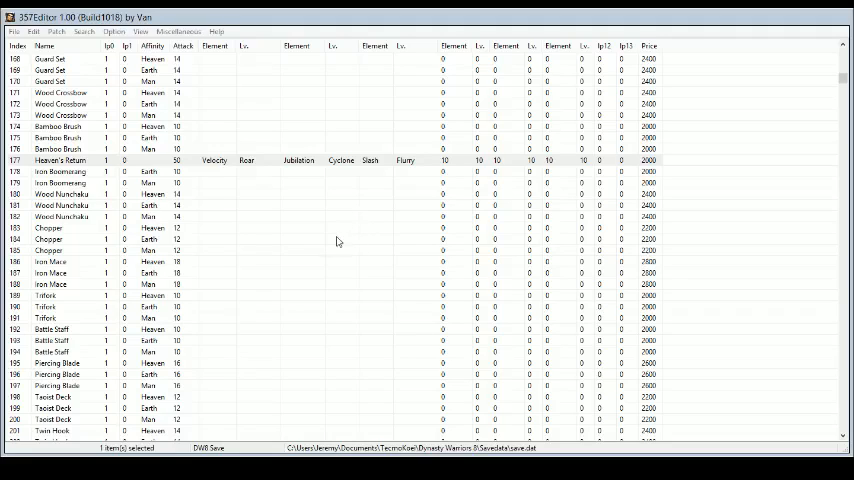
mouse_move(324, 242)
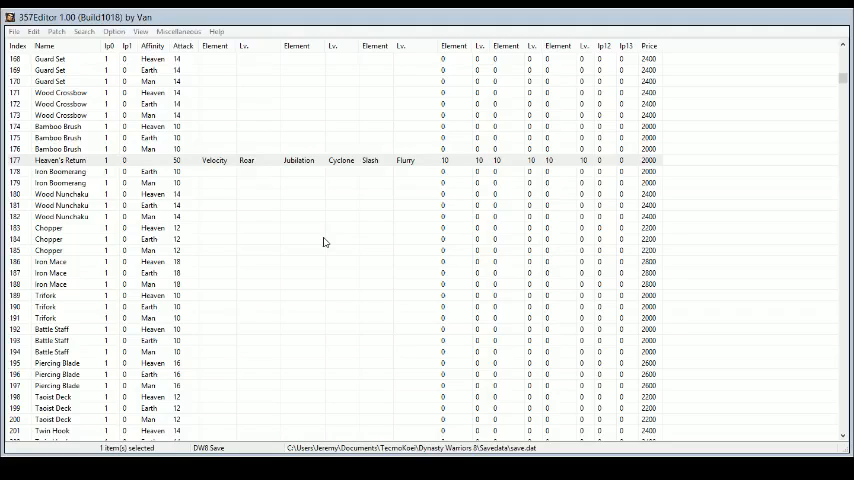
mouse_move(478, 240)
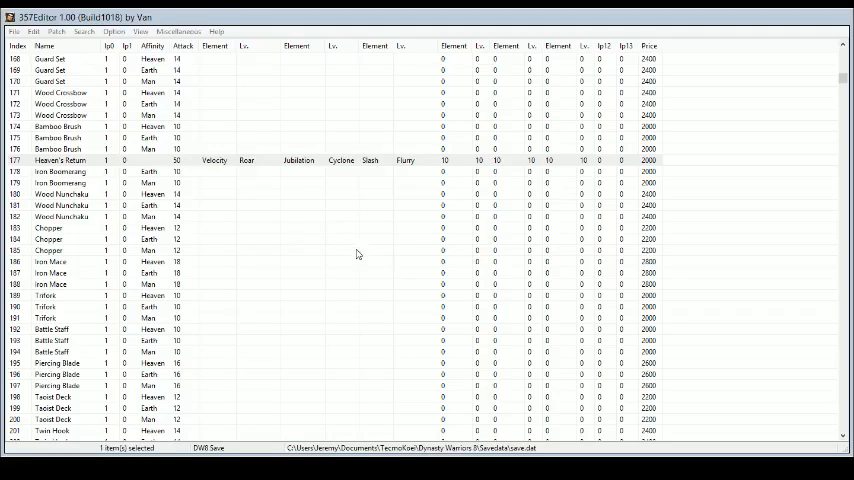
mouse_move(336, 240)
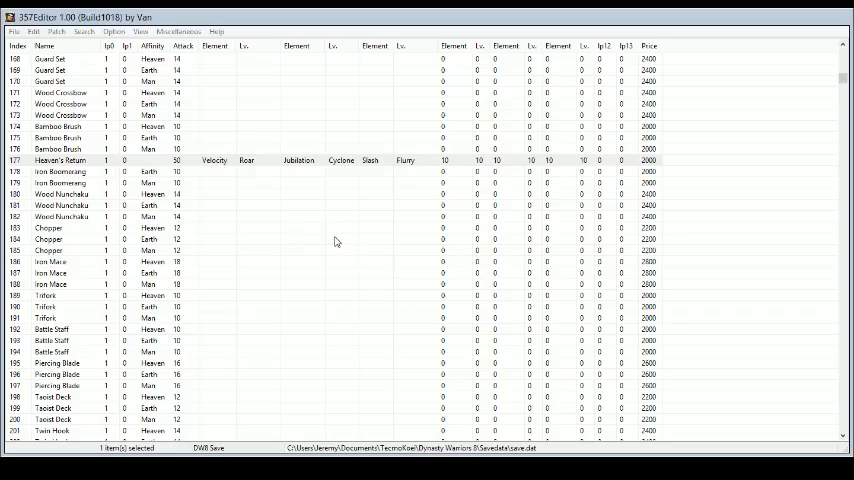
click(60, 160)
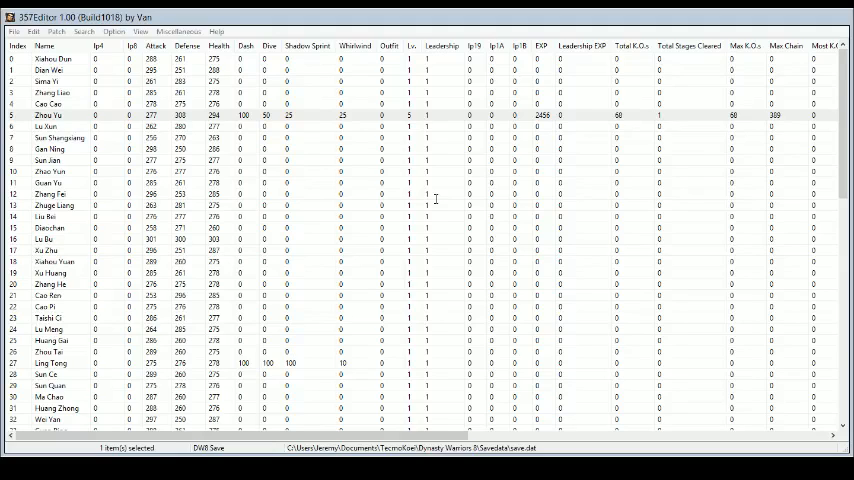
mouse_move(424, 204)
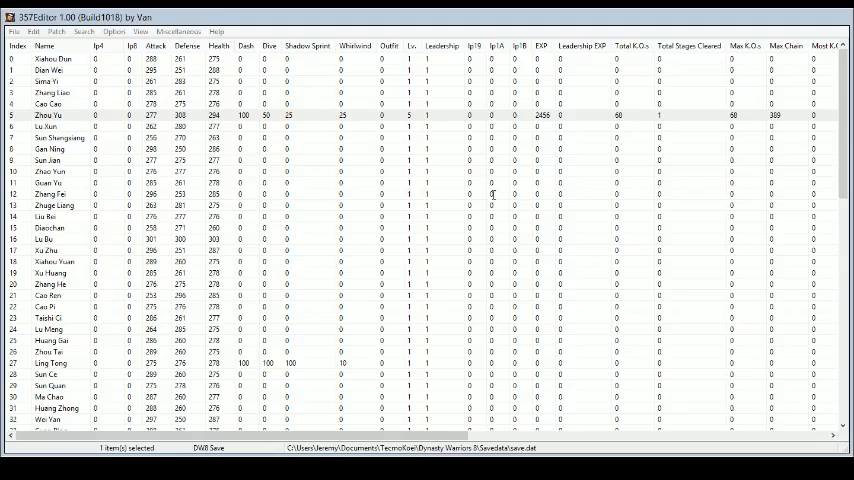
mouse_move(378, 200)
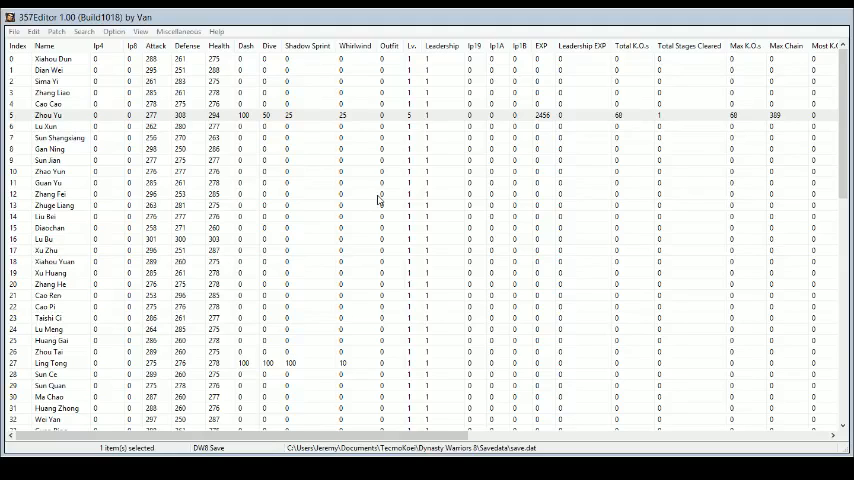
mouse_move(548, 156)
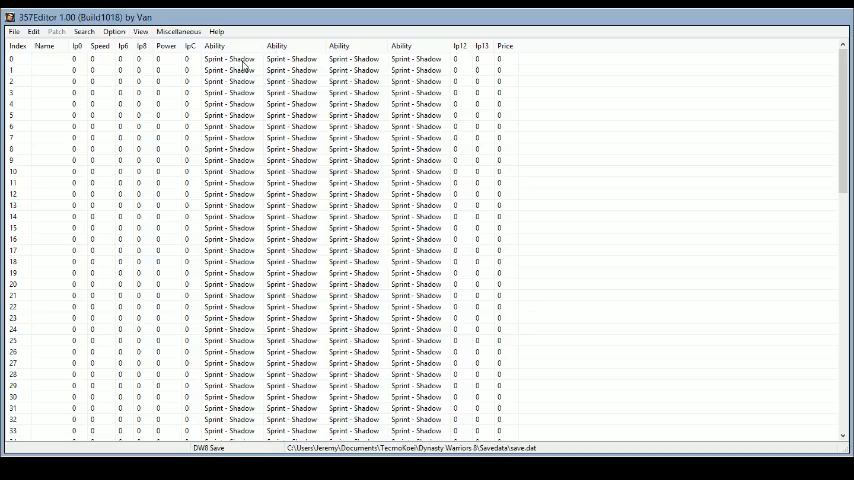
mouse_move(128, 52)
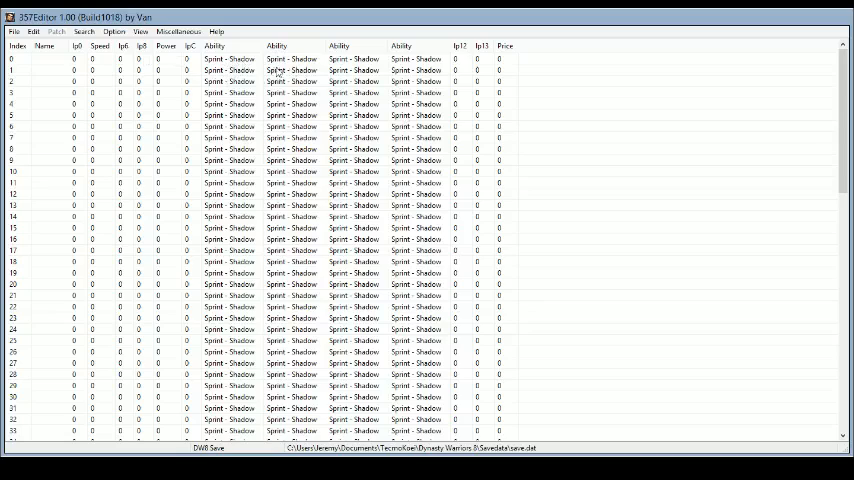
mouse_move(124, 108)
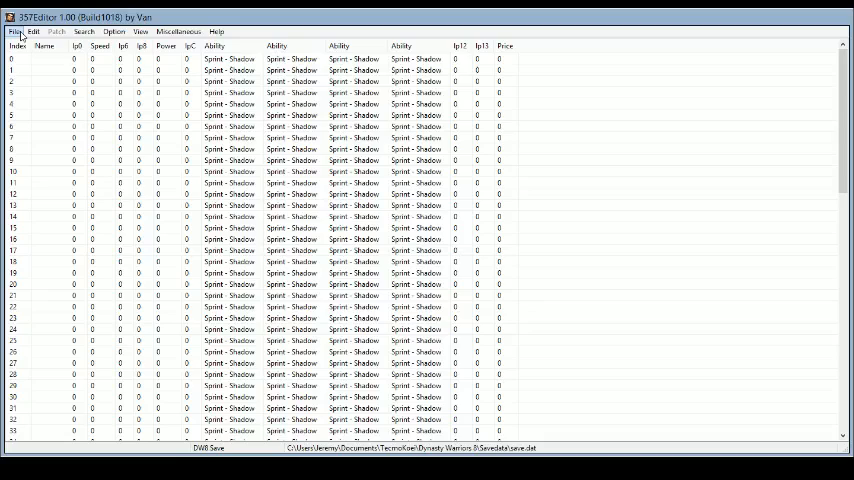
mouse_move(188, 26)
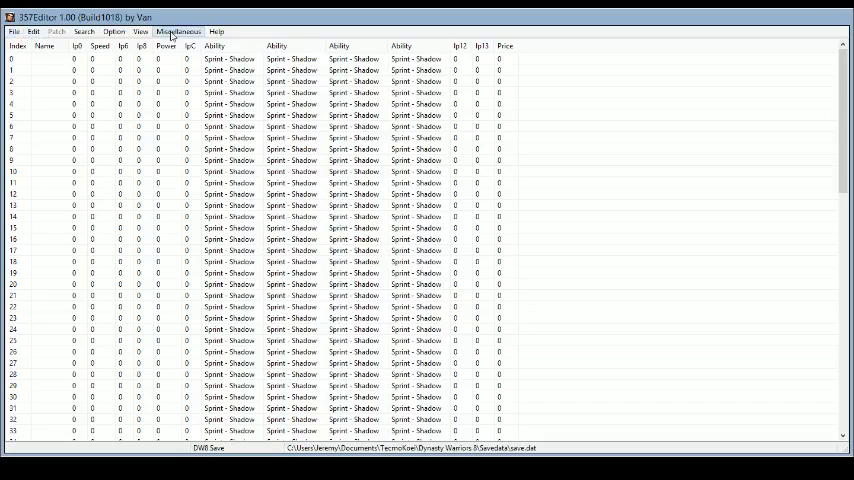